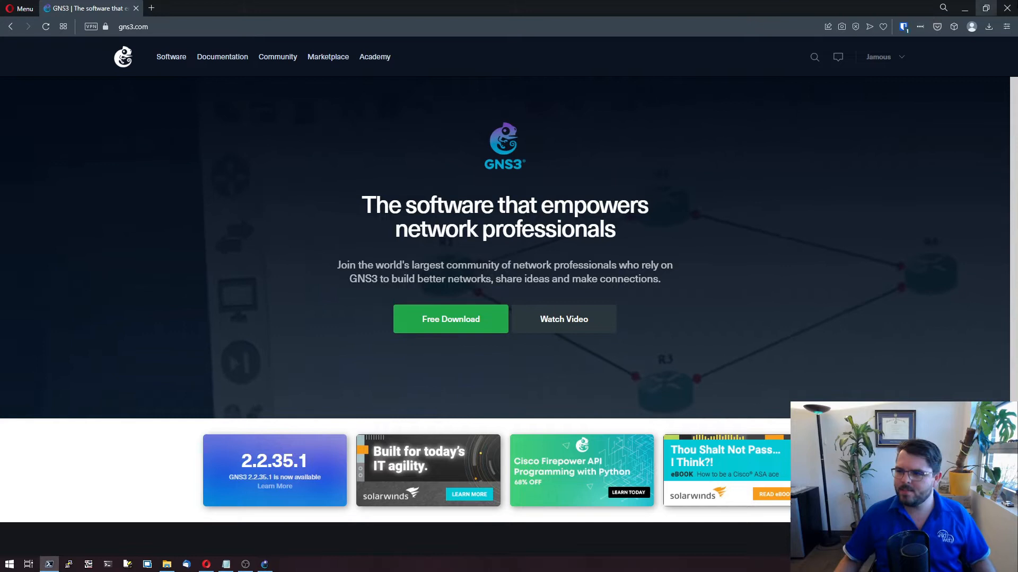
Start an SSH session as jamous to the GNS3 VM at 10.0.0.214 from the terminal.
left_click(49, 563)
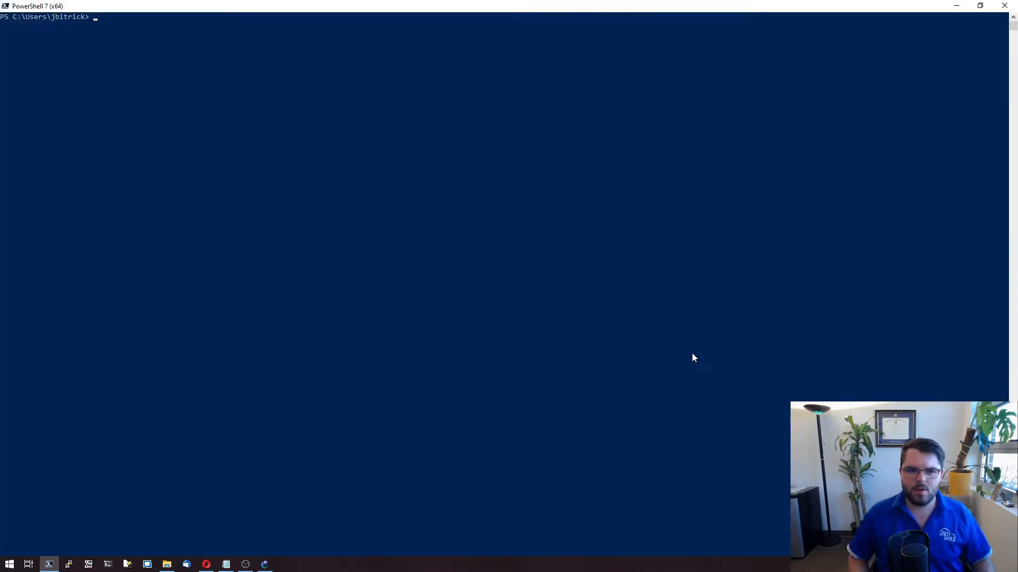
type("ssh jamous@10.0.0.214")
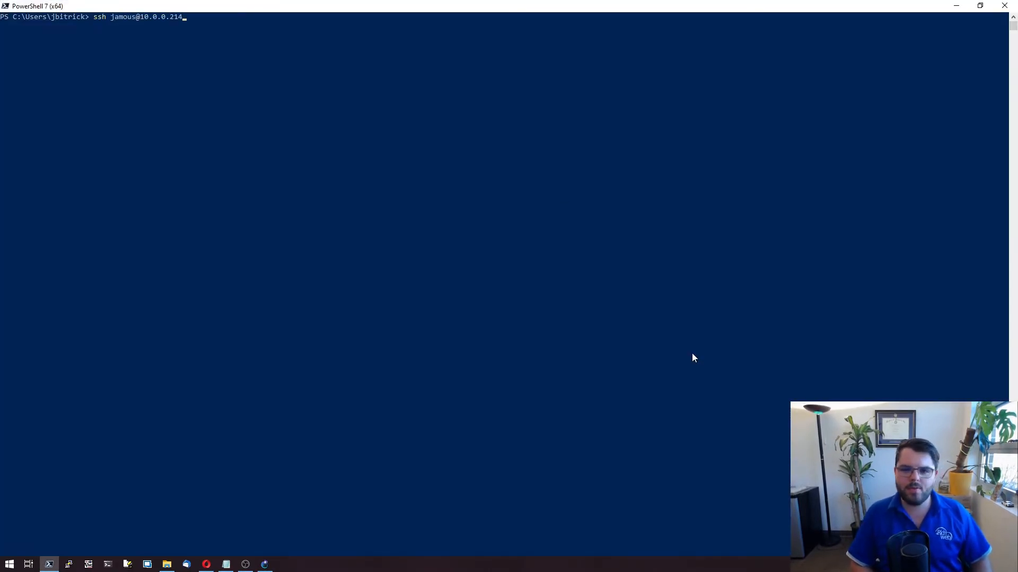
key("Return")
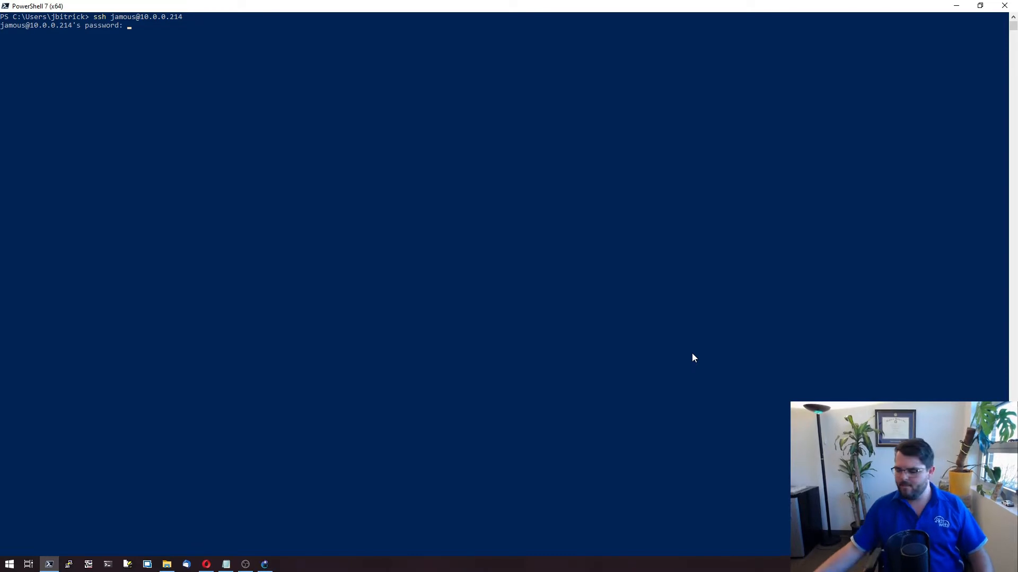
mouse_move(600, 373)
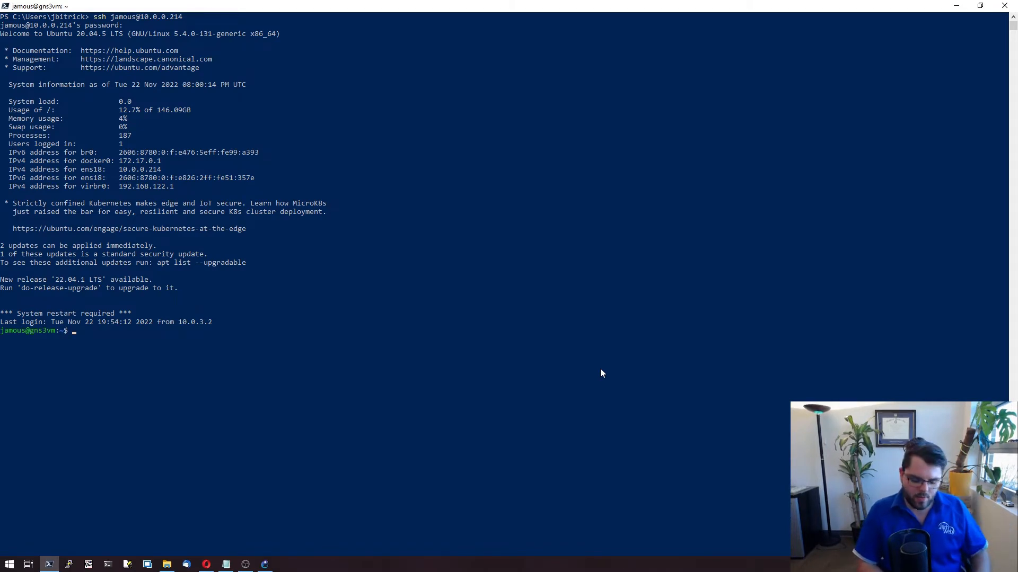
Run sudo apt update -y to refresh the VM's package lists, showing 12 upgradable packages.
type("sudo")
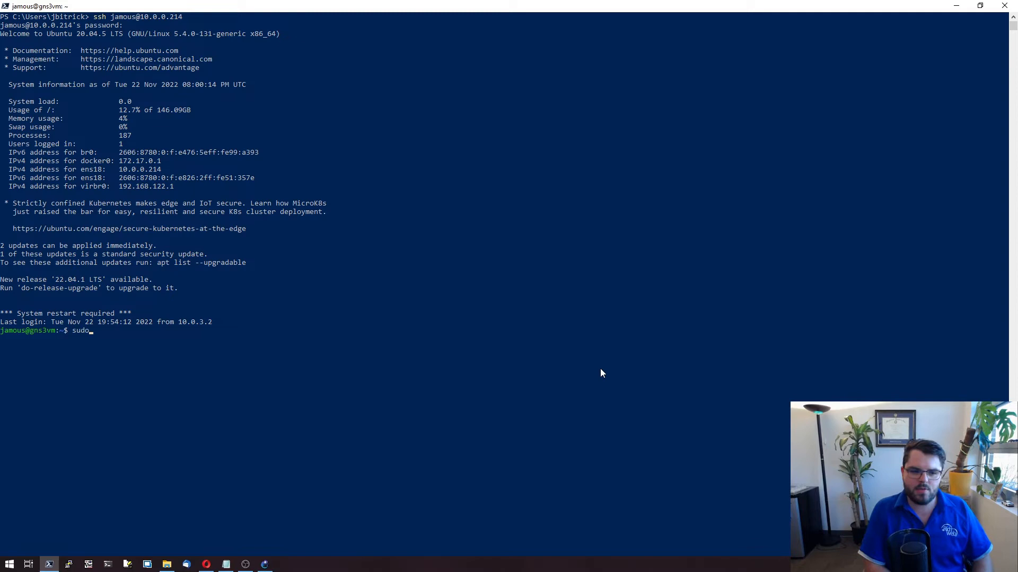
type("apt update")
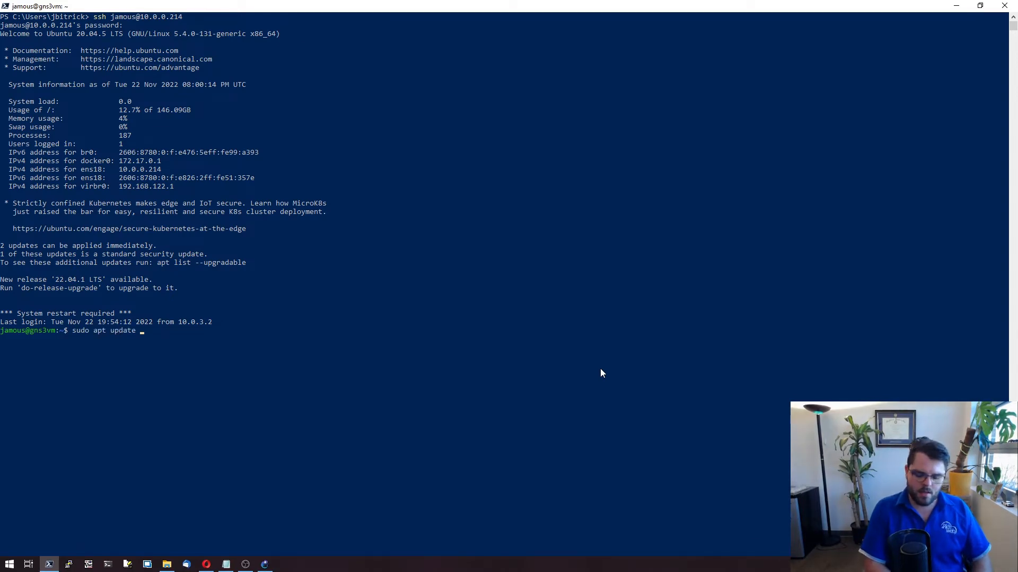
type("-y")
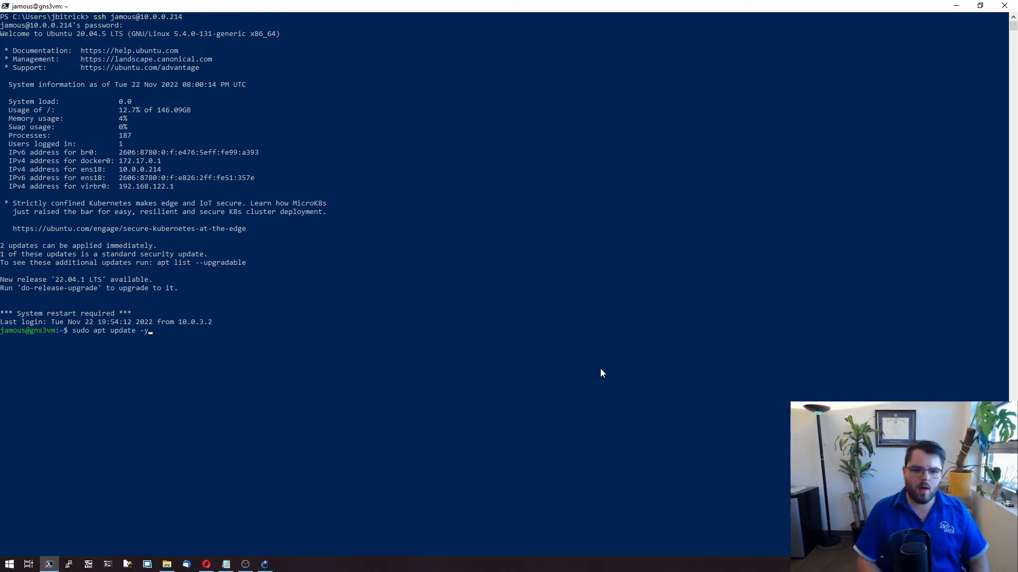
key("Return")
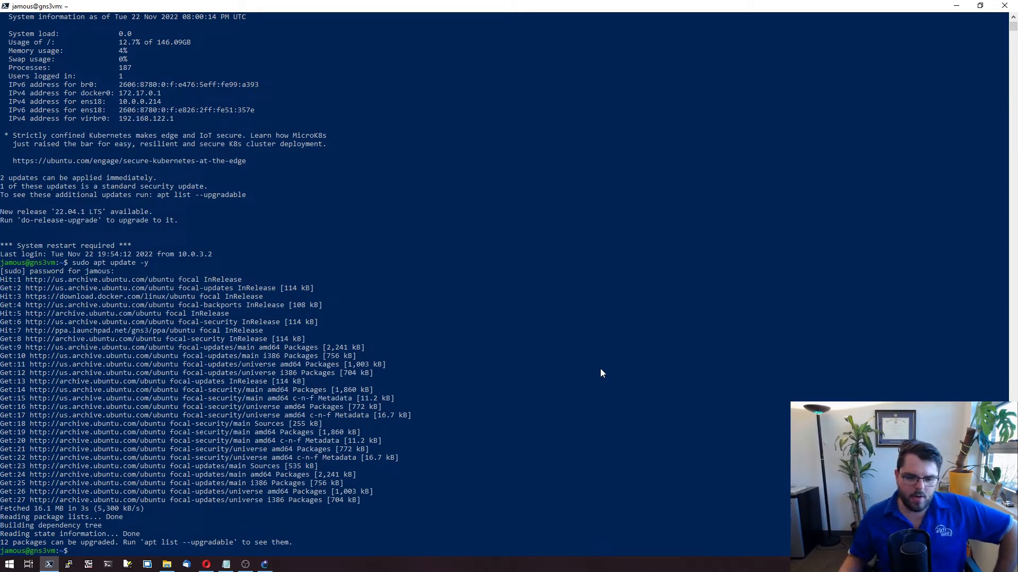
Run sudo apt list --upgradable to show the pending containerd, libflac8 and systemd updates.
double_click(163, 542)
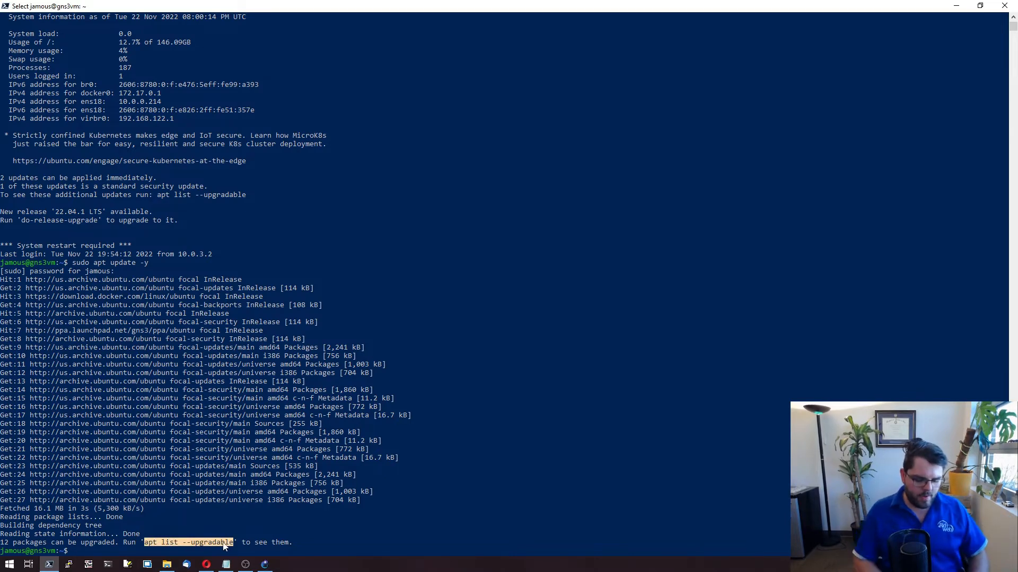
type("sudo apt list --upgradable")
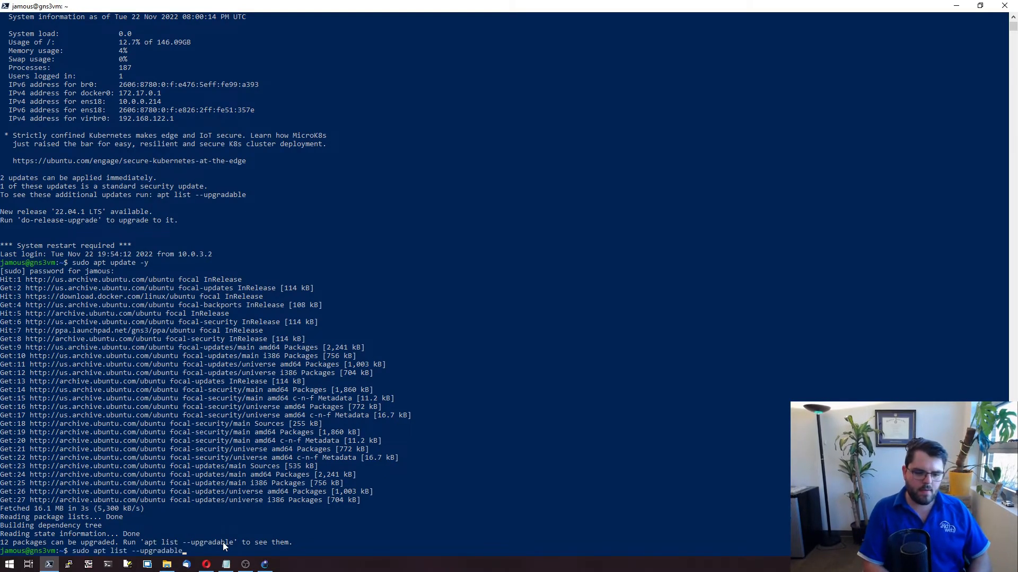
key("Return")
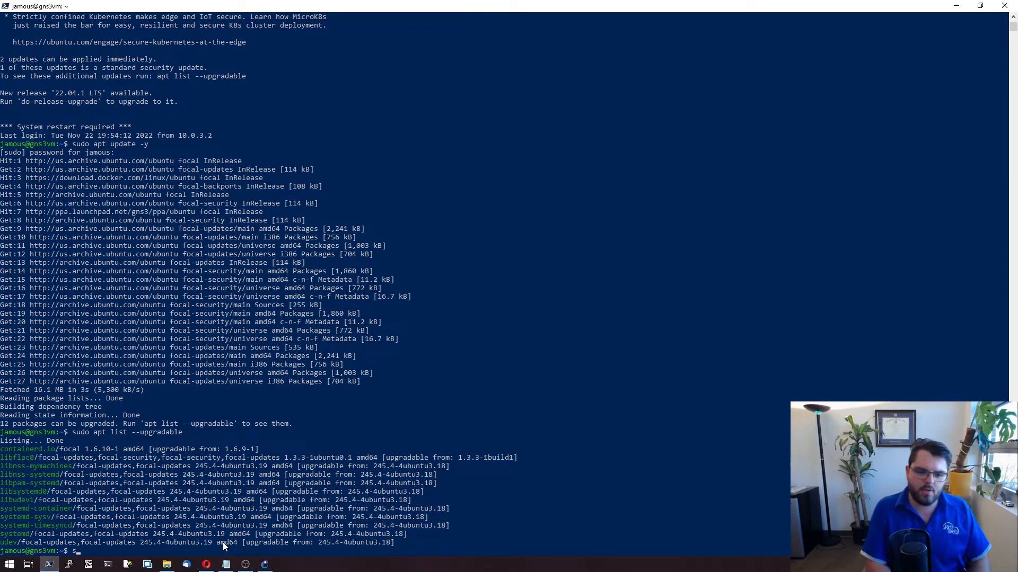
Run sudo apt search gns3, highlight gns3-server 2.2.35.1 as installed, and queue sudo apt update -y.
type("ud")
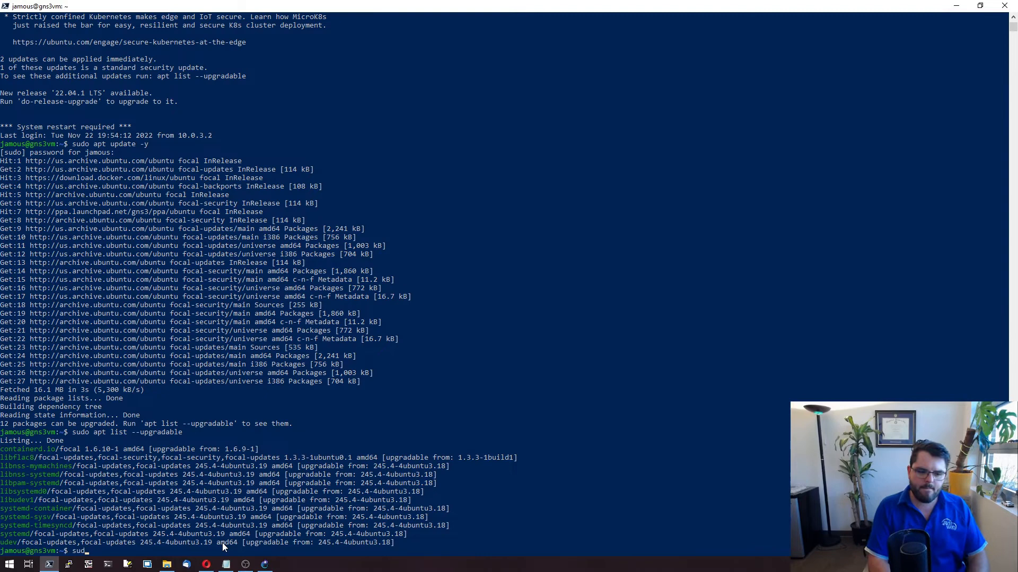
type("o apt")
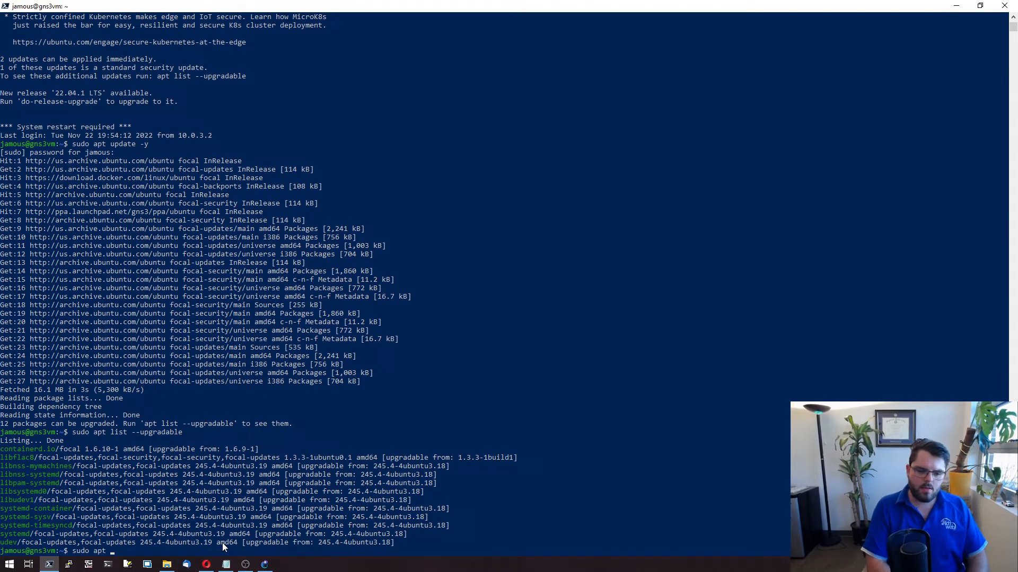
type("search g")
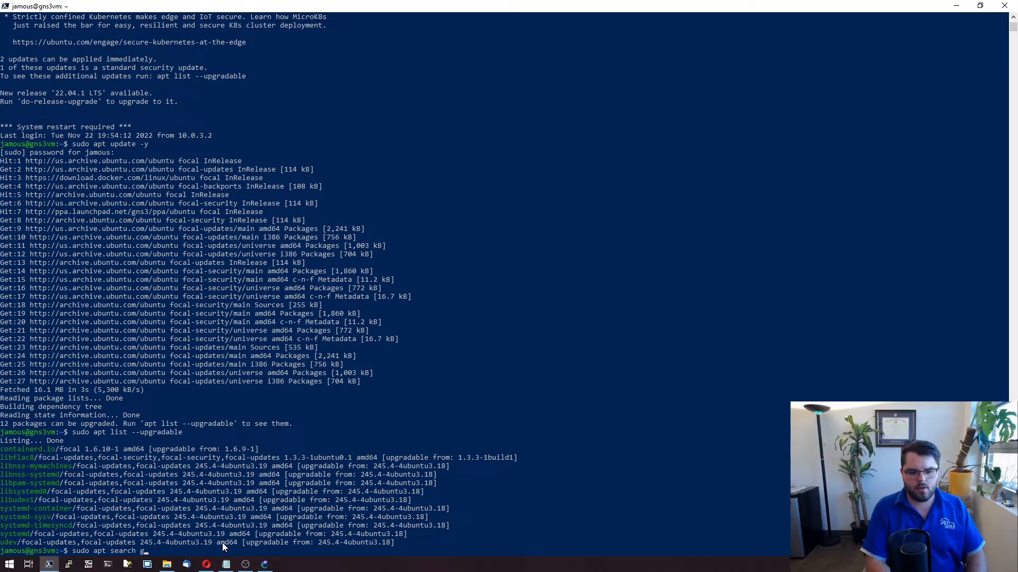
key("Return")
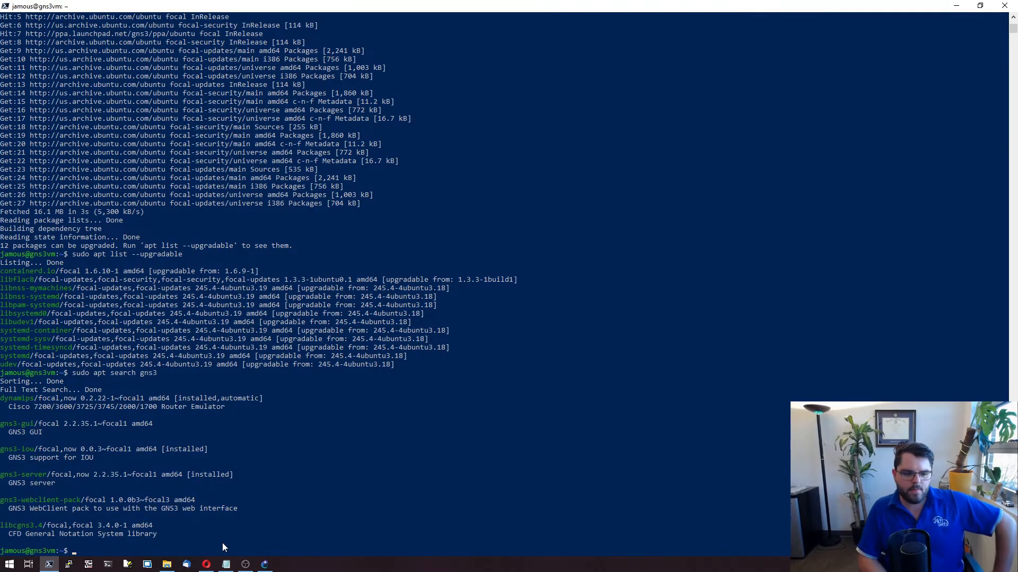
mouse_move(77, 475)
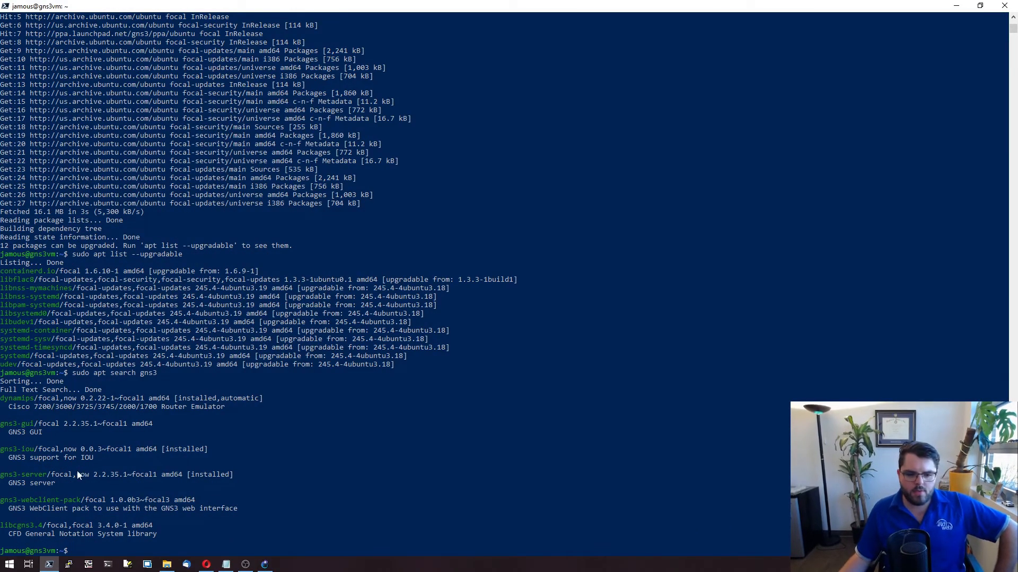
double_click(108, 475)
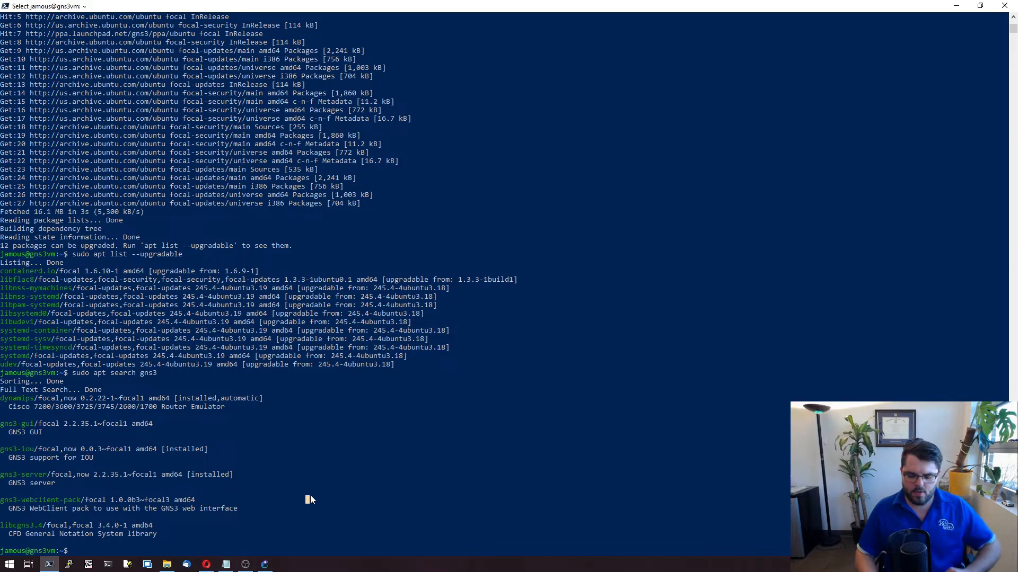
type("sudo apt update -y")
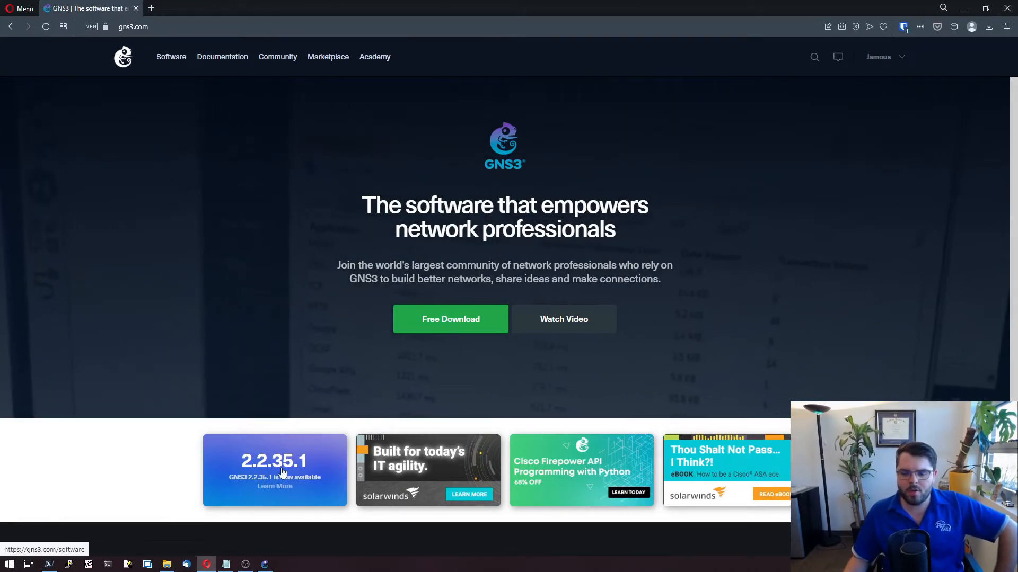
Check the GNS3 site's download page shows 2.2.35.1, highlighting the Windows version, then return to the terminal.
left_click(133, 26)
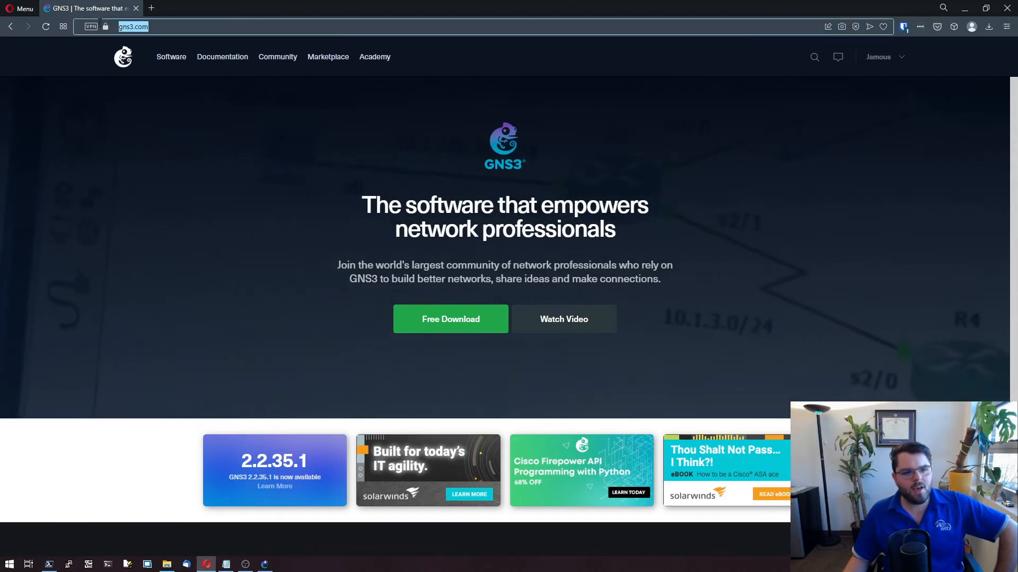
mouse_move(312, 487)
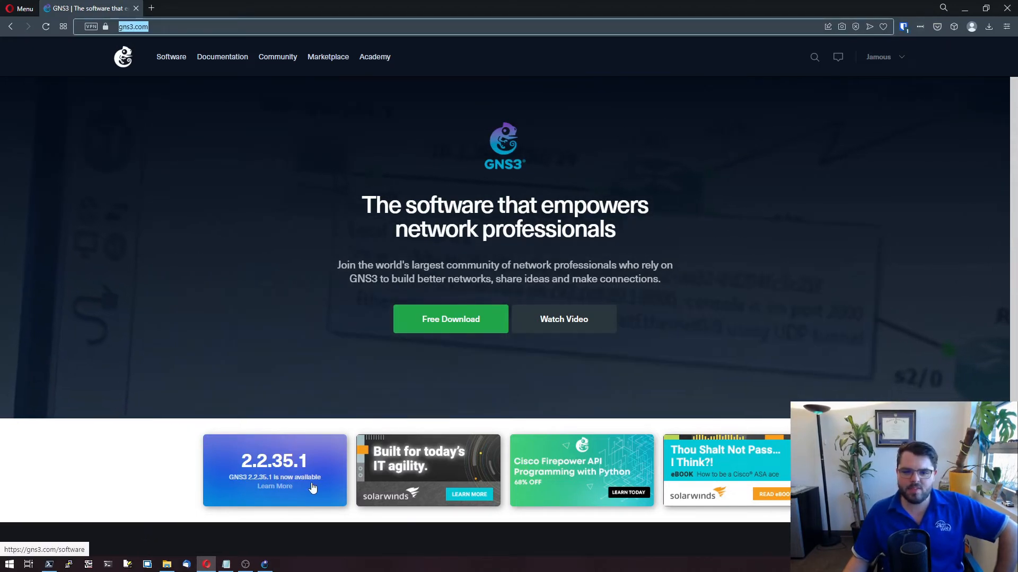
left_click(450, 319)
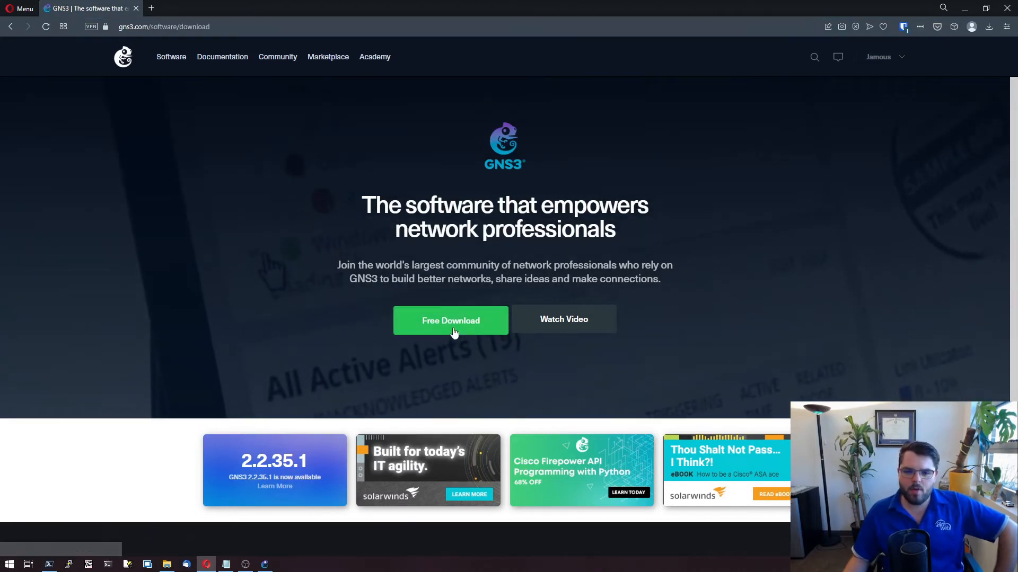
left_click(450, 320)
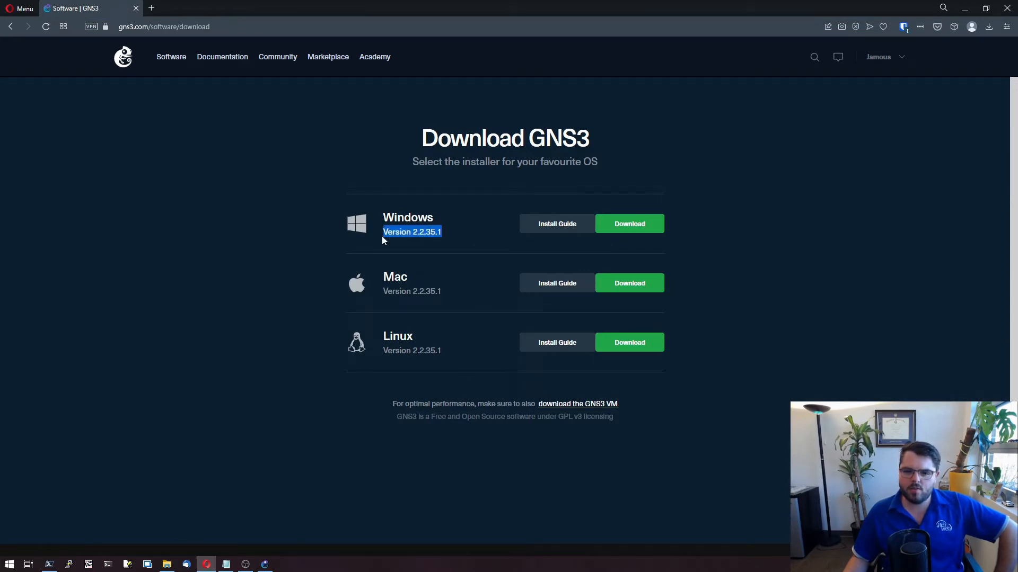
double_click(412, 351)
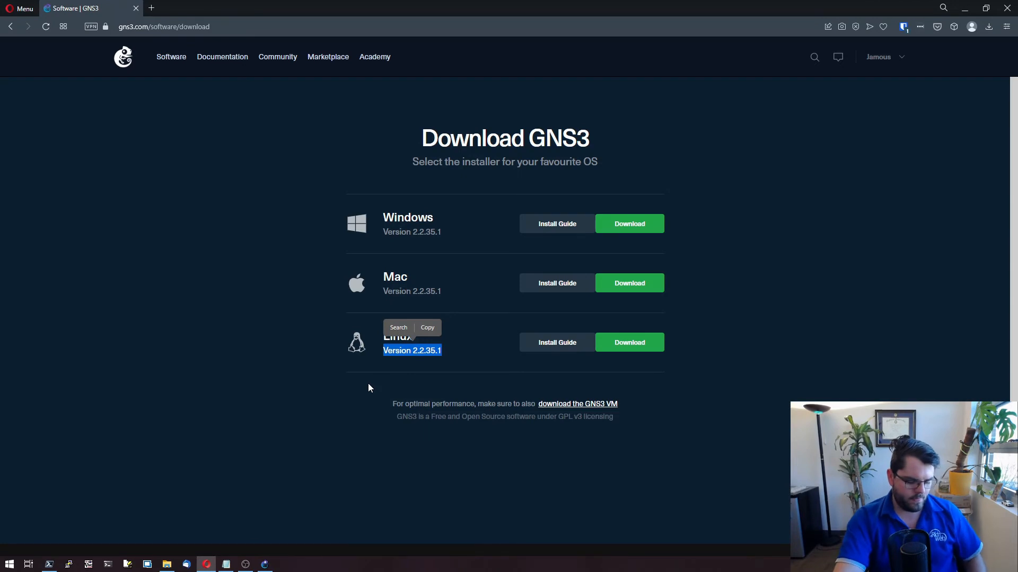
left_click(49, 563)
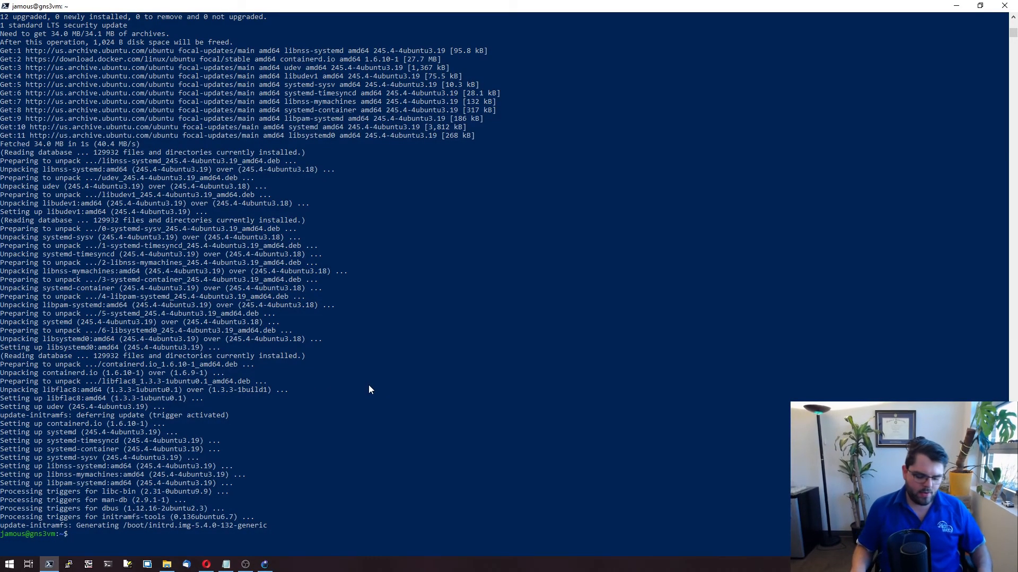
Issue a sudo reboot to the upgraded GNS3 VM, dropping back to the local prompt.
type("sudo a")
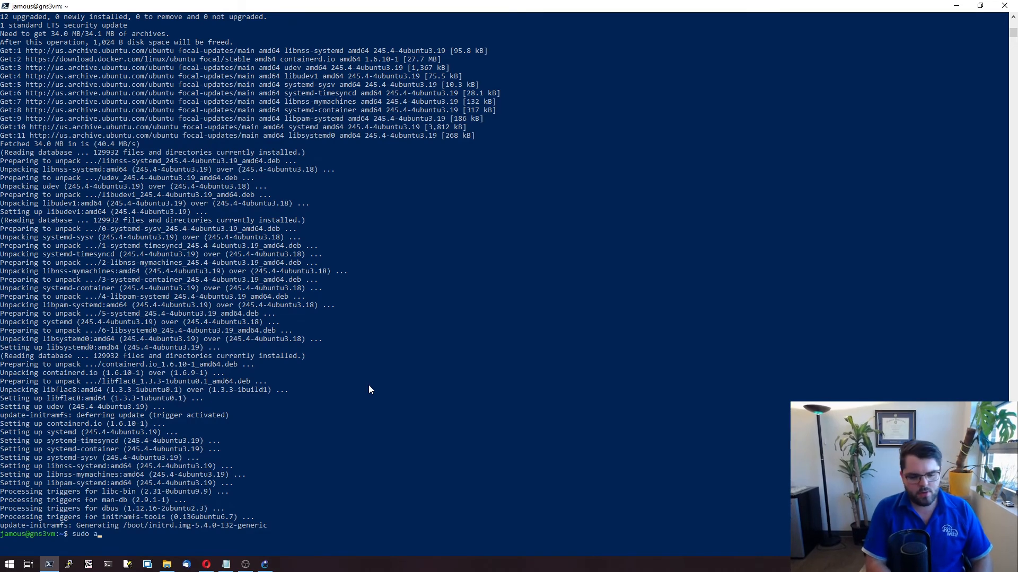
type("pt rebo")
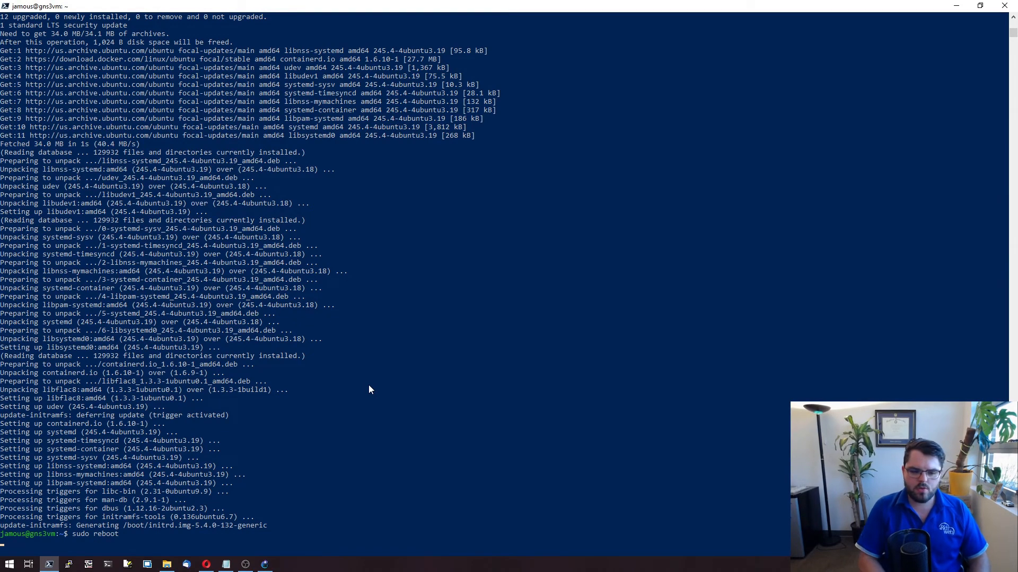
key("Return")
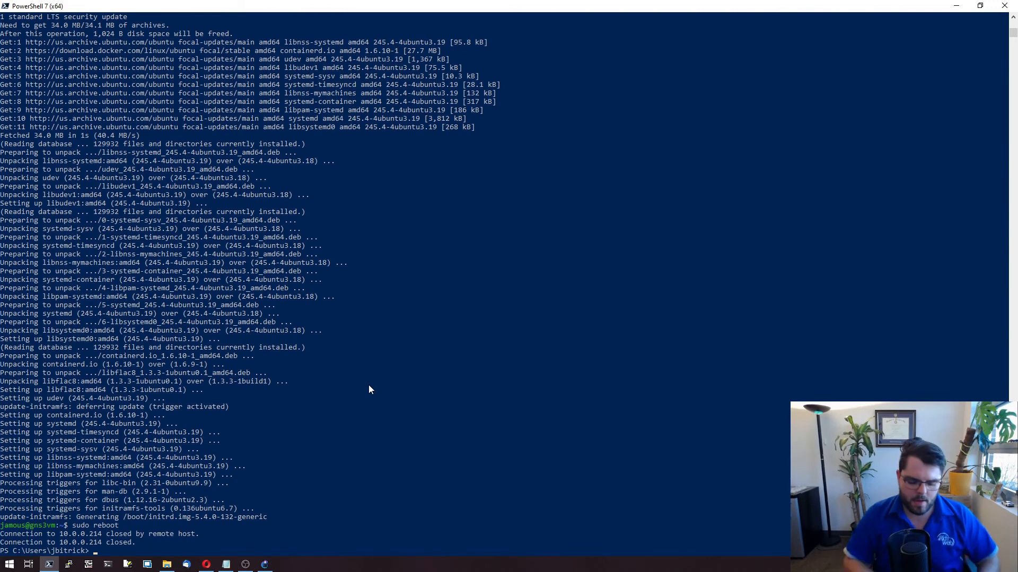
type("ping 10.0.0.214")
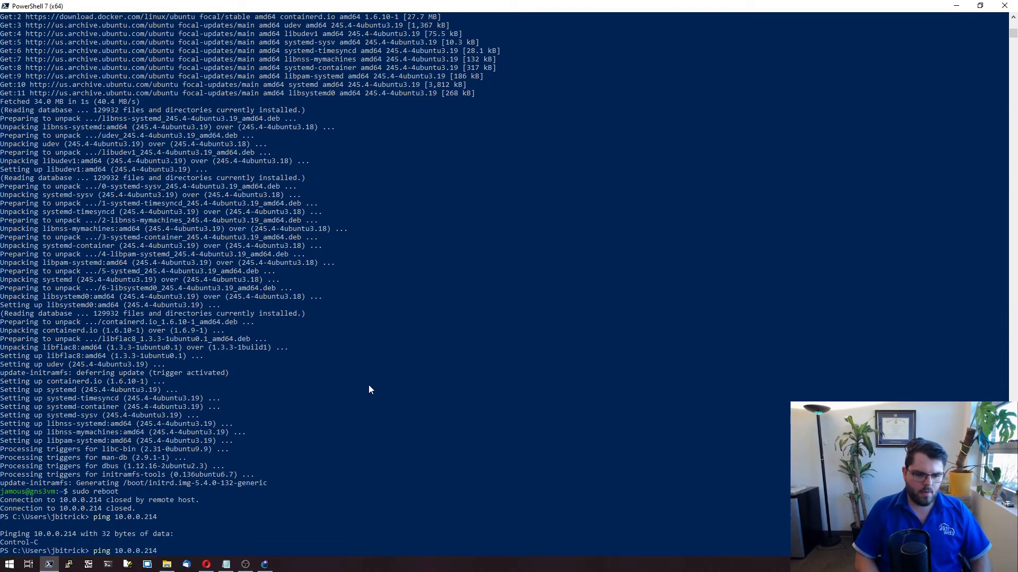
type("-c 10.0.0.214")
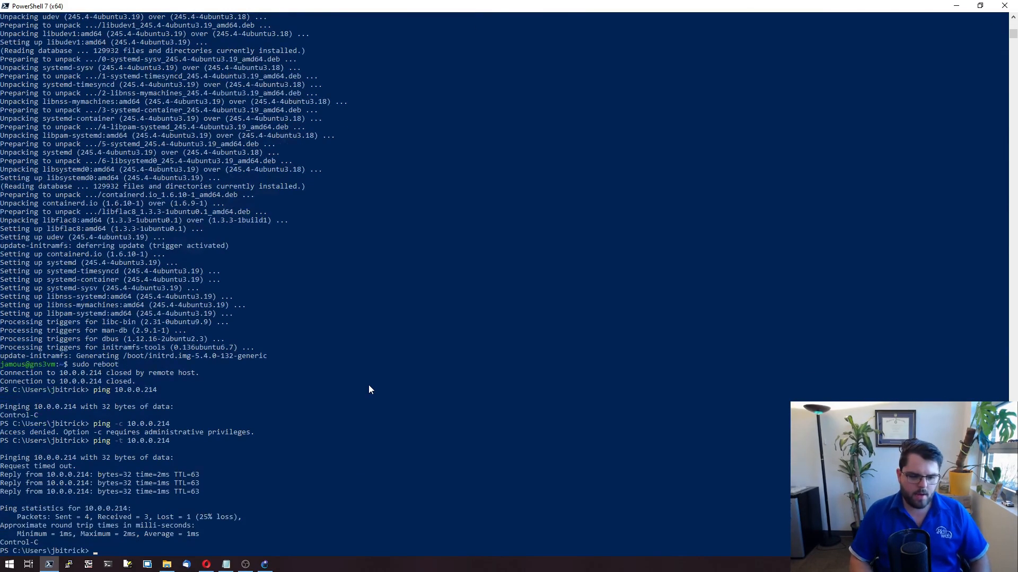
type("ssh jamous@10.0.0.214")
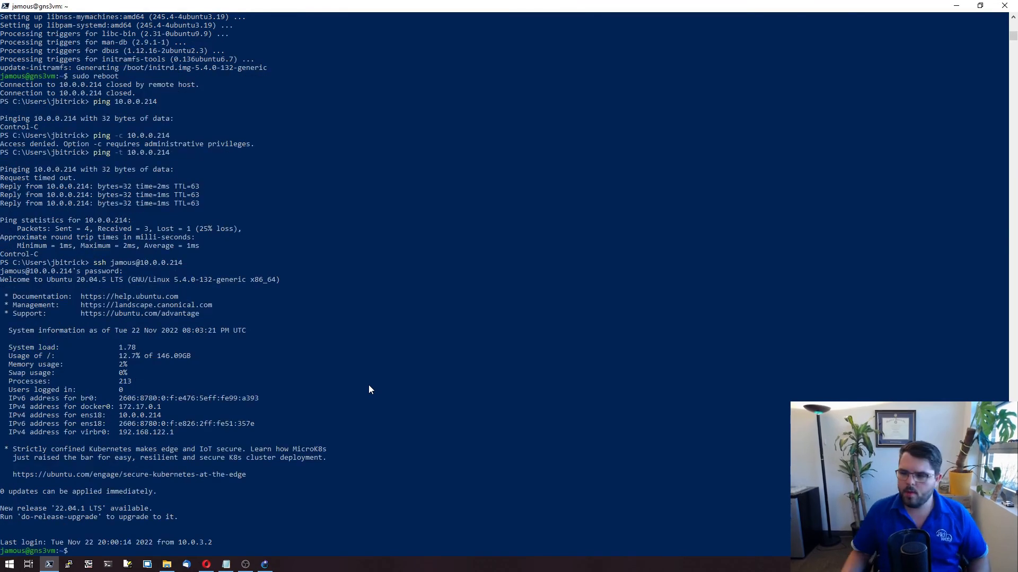
mouse_move(354, 381)
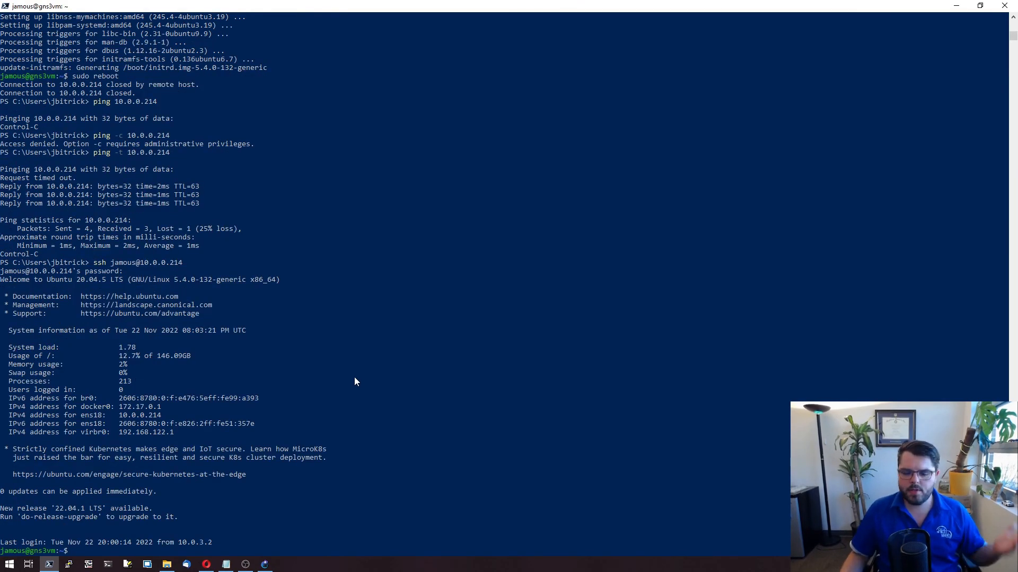